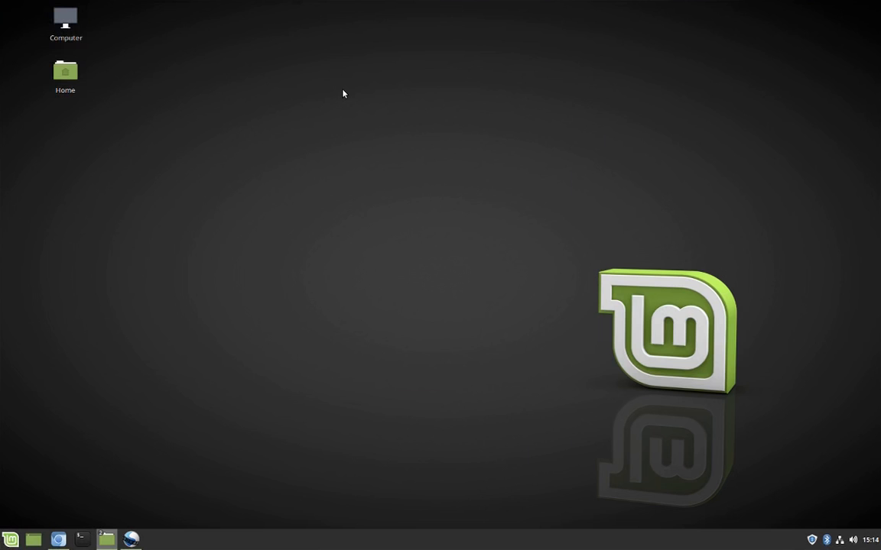
mouse_move(141, 326)
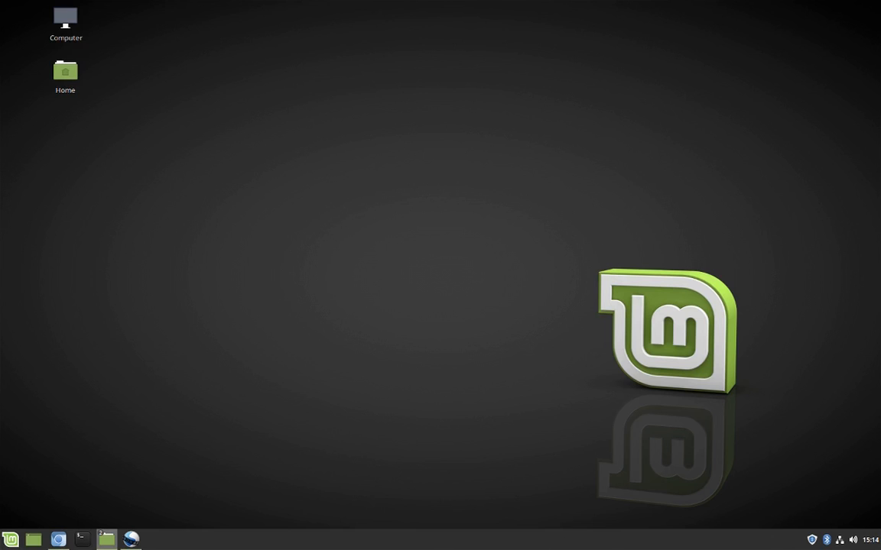
Switch between the YouTube and OpenShot taskbar windows, then right-click the bare desktop for its menu
click(11, 540)
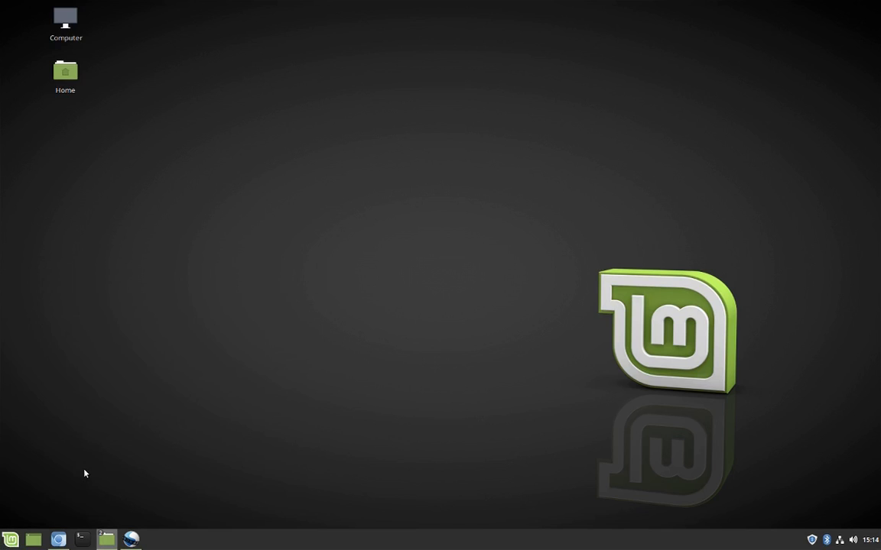
mouse_move(58, 540)
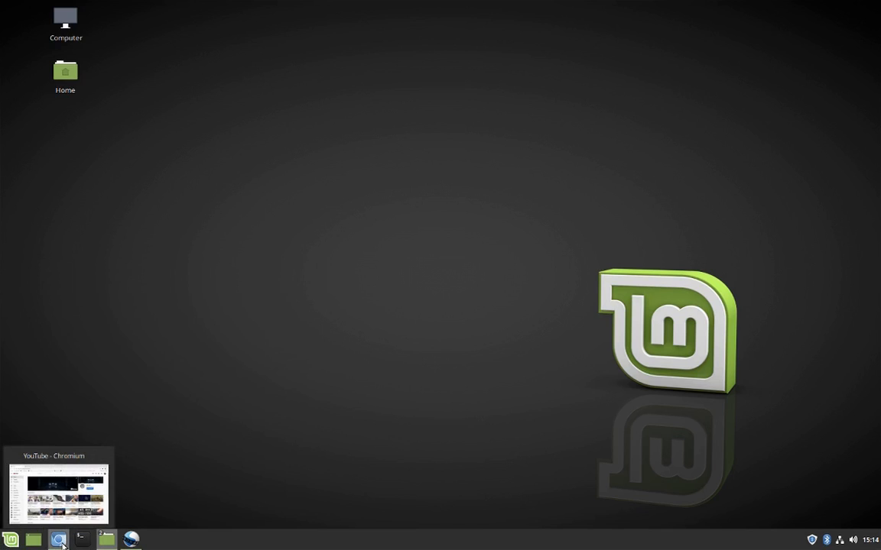
click(58, 540)
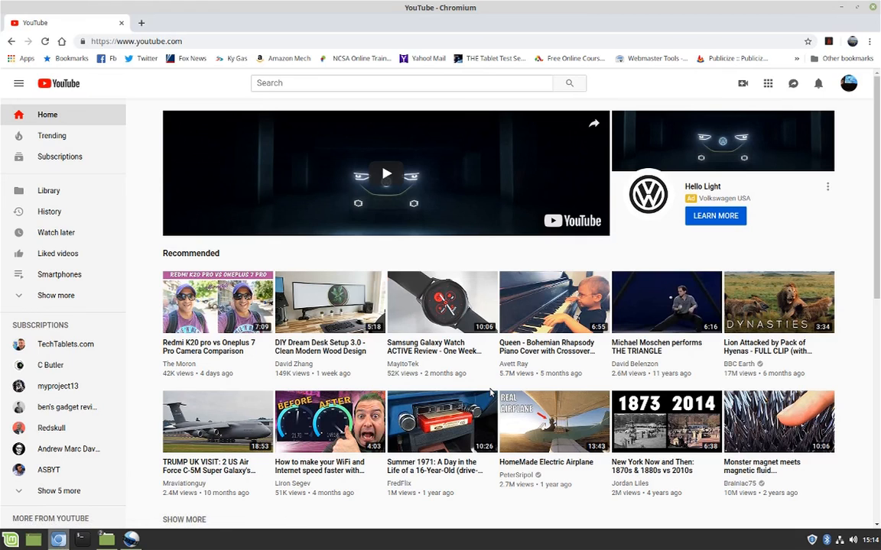
mouse_move(503, 391)
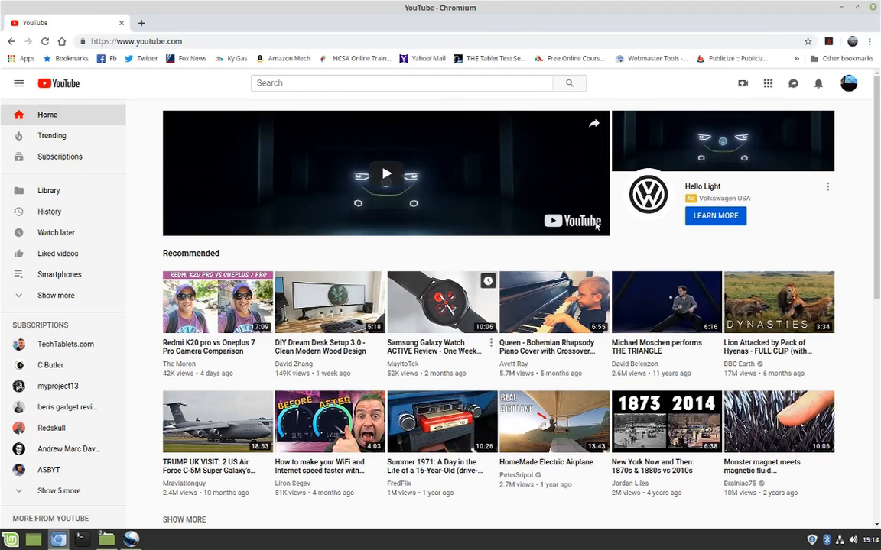
mouse_move(833, 21)
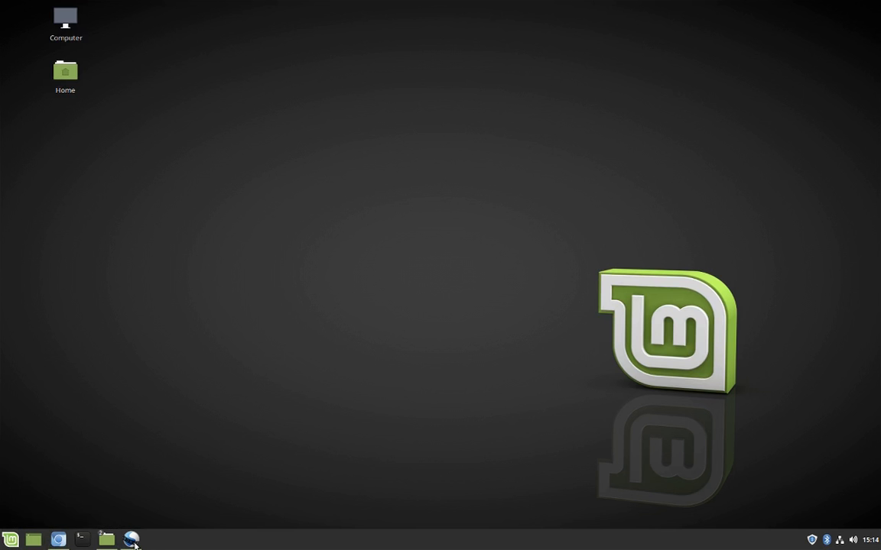
click(131, 539)
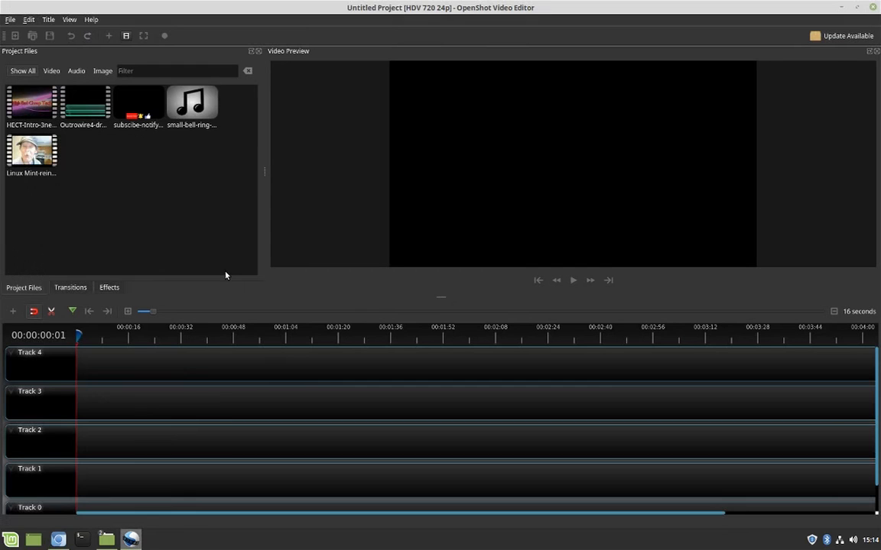
mouse_move(153, 238)
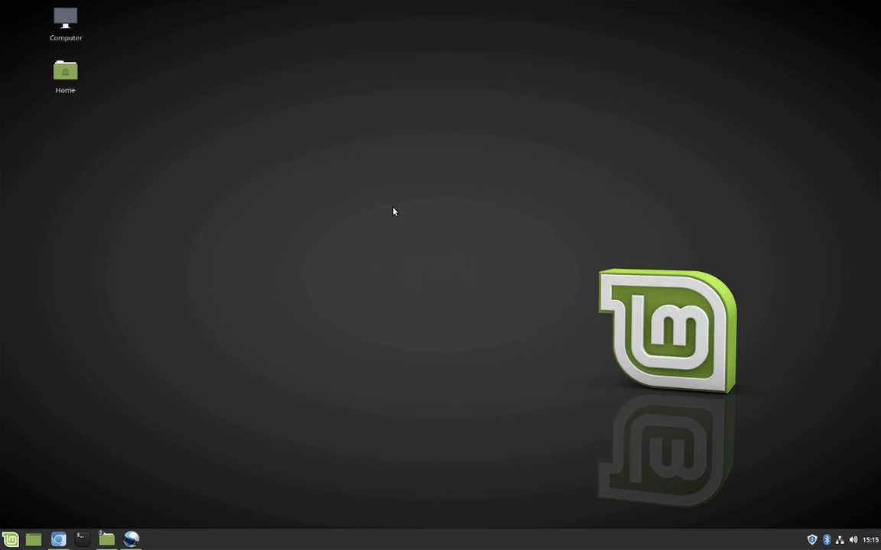
right_click(394, 212)
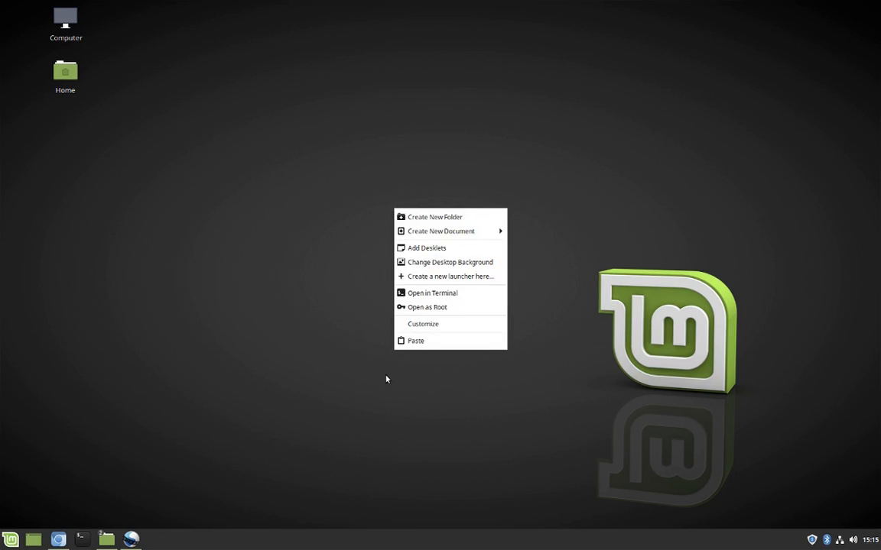
mouse_move(295, 306)
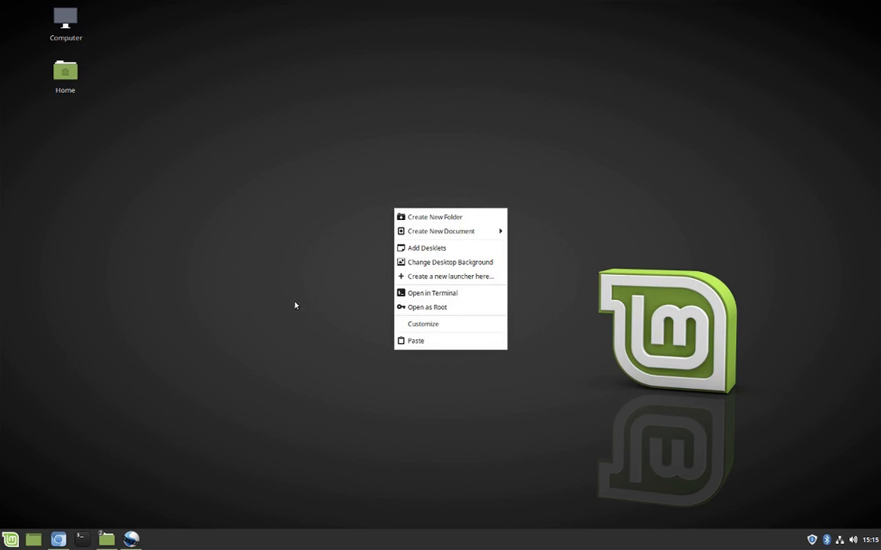
mouse_move(450, 262)
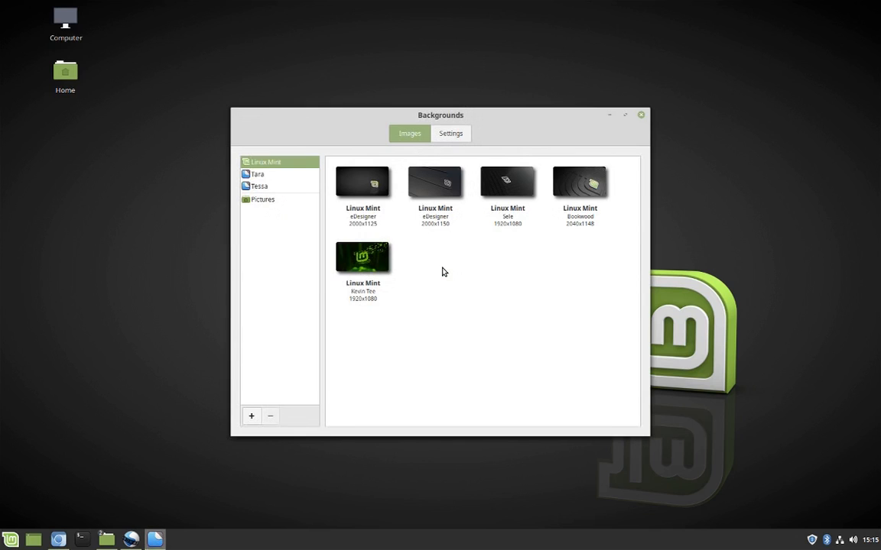
mouse_move(253, 218)
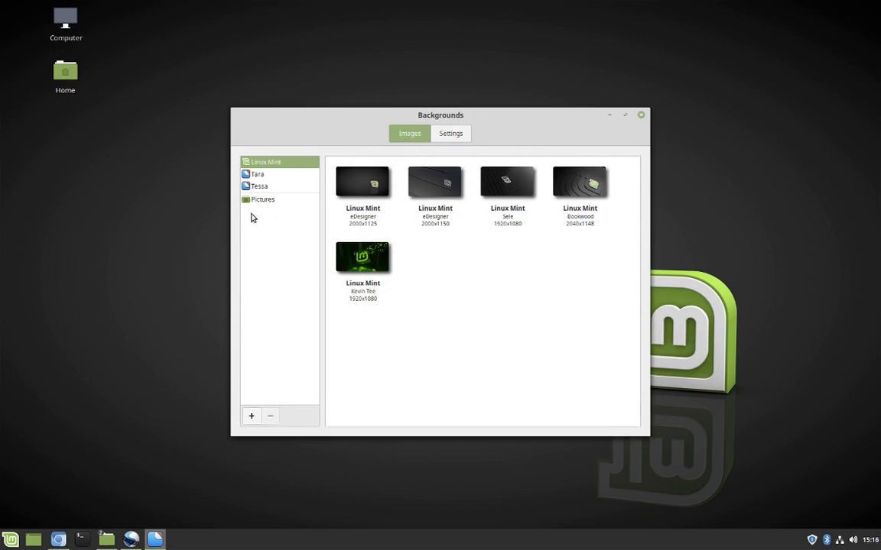
Set the Tessa collection's Lake forest-lake photo as wallpaper and close Backgrounds
click(261, 199)
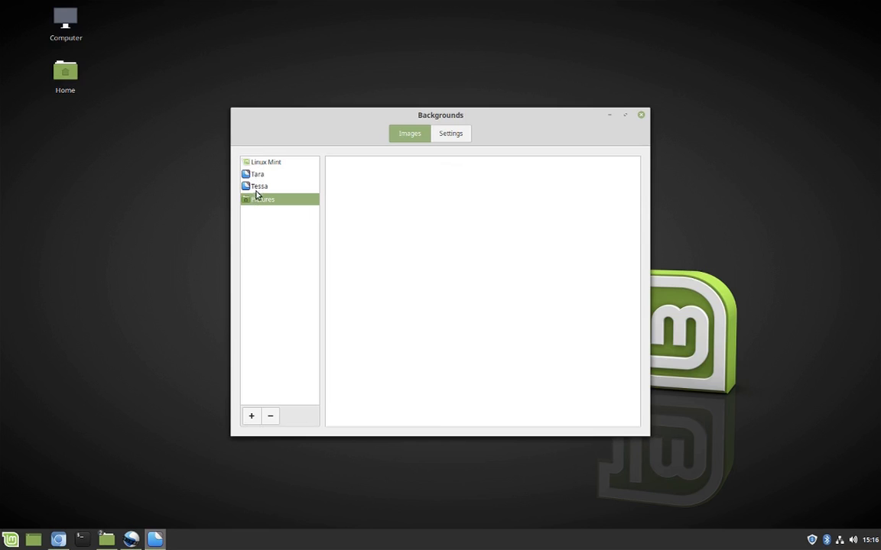
click(259, 186)
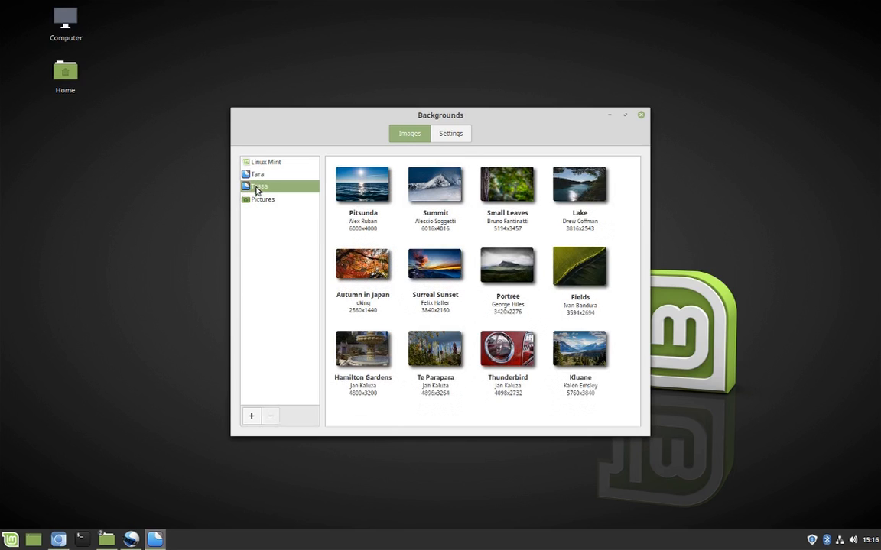
click(259, 185)
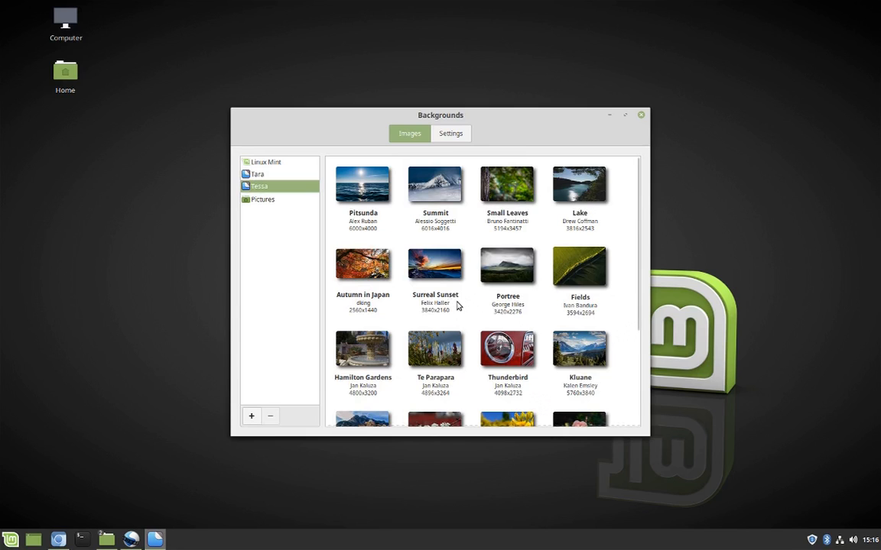
mouse_move(585, 200)
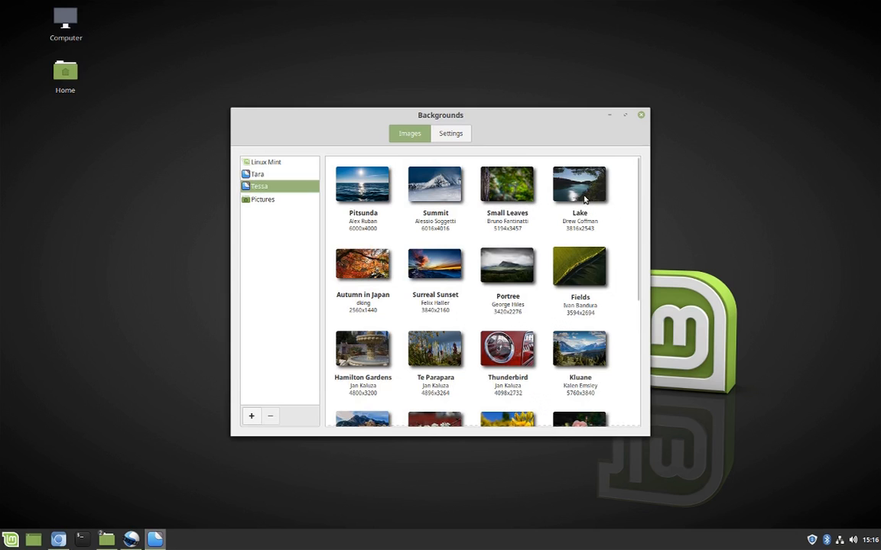
click(579, 185)
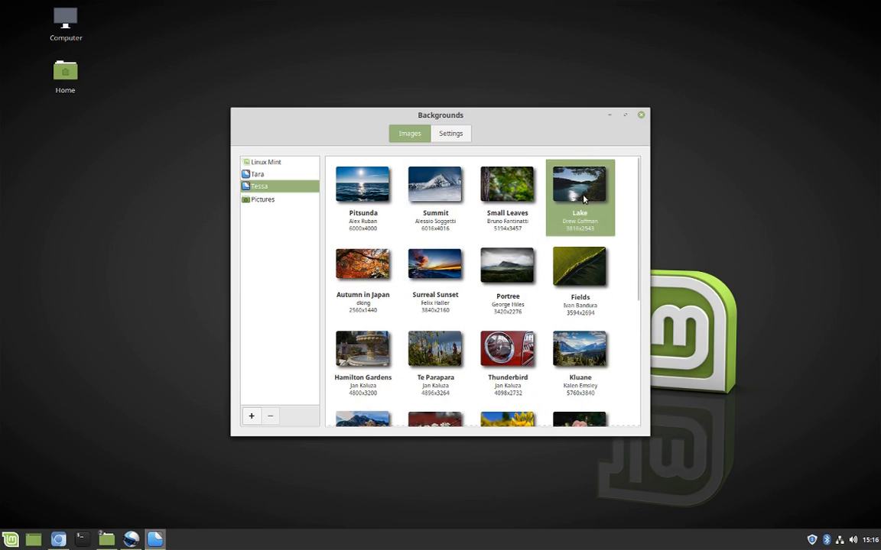
double_click(580, 185)
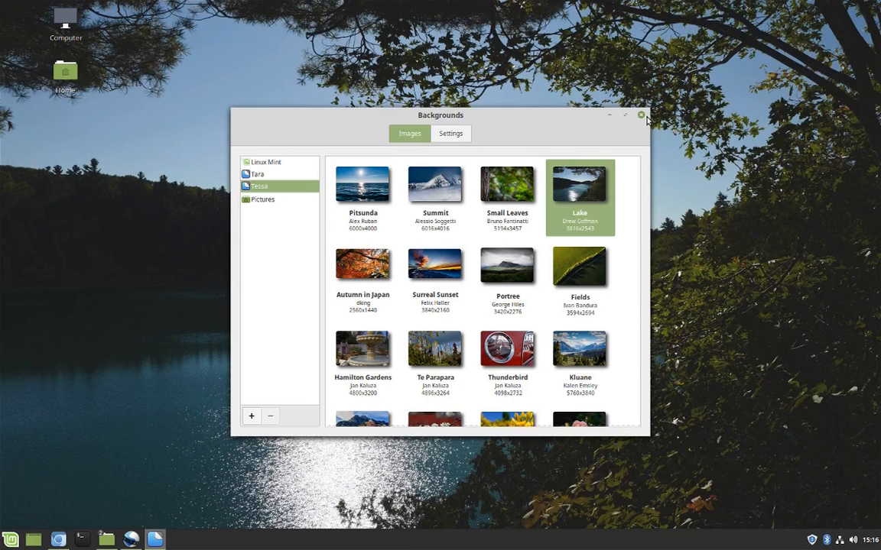
click(640, 115)
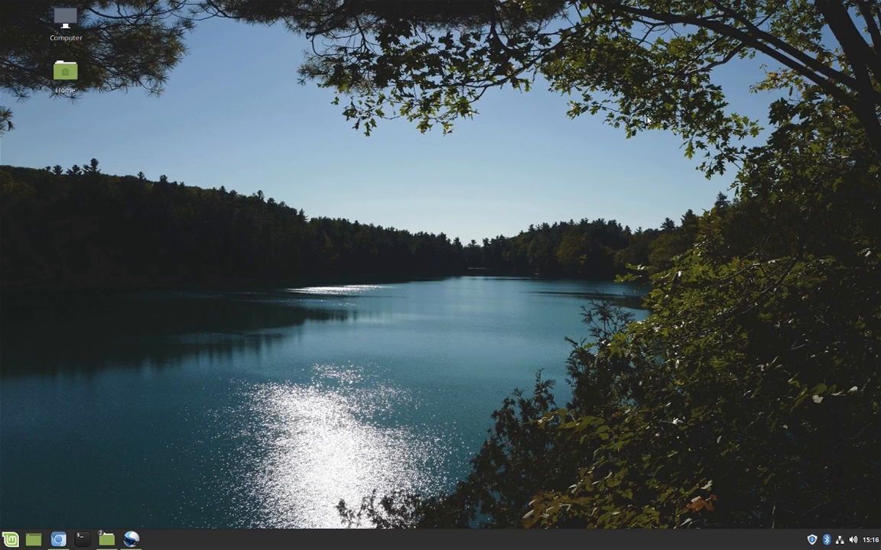
mouse_move(240, 112)
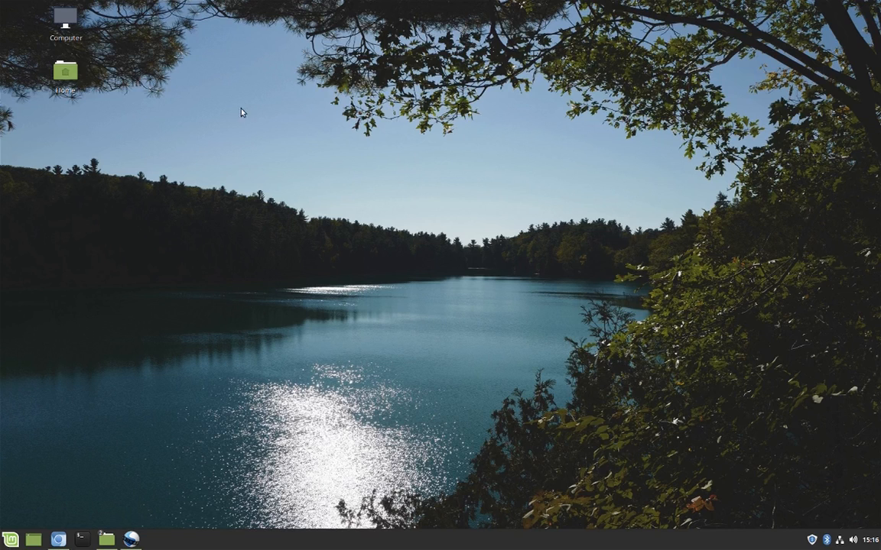
mouse_move(82, 539)
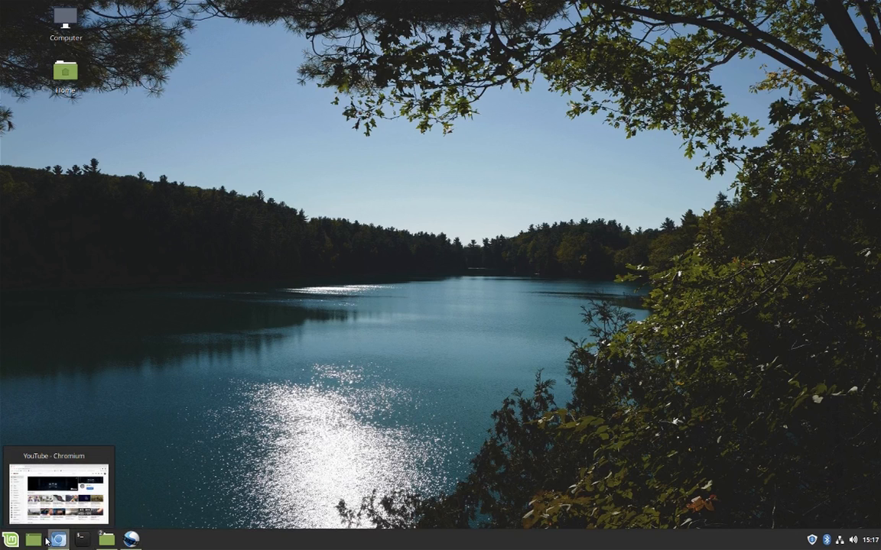
Restore the Chromium YouTube home page from the taskbar and open the account menu
click(58, 539)
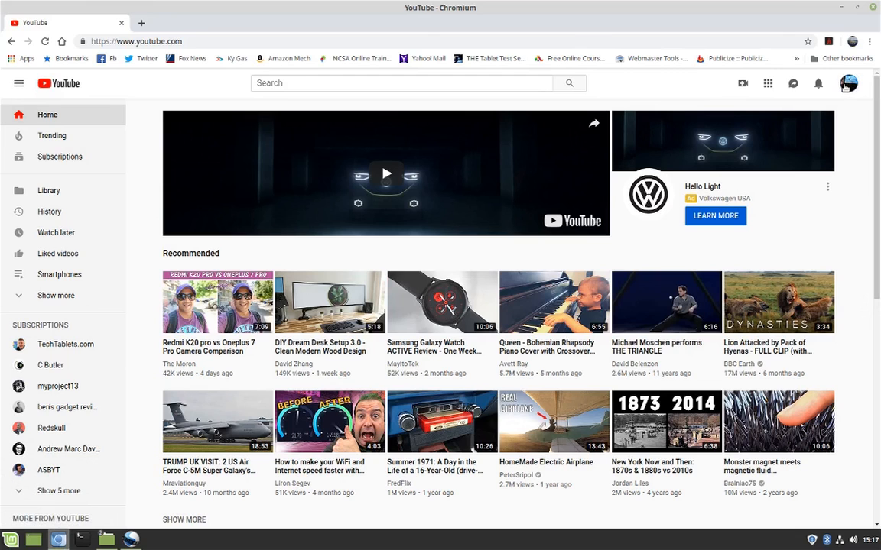
click(848, 84)
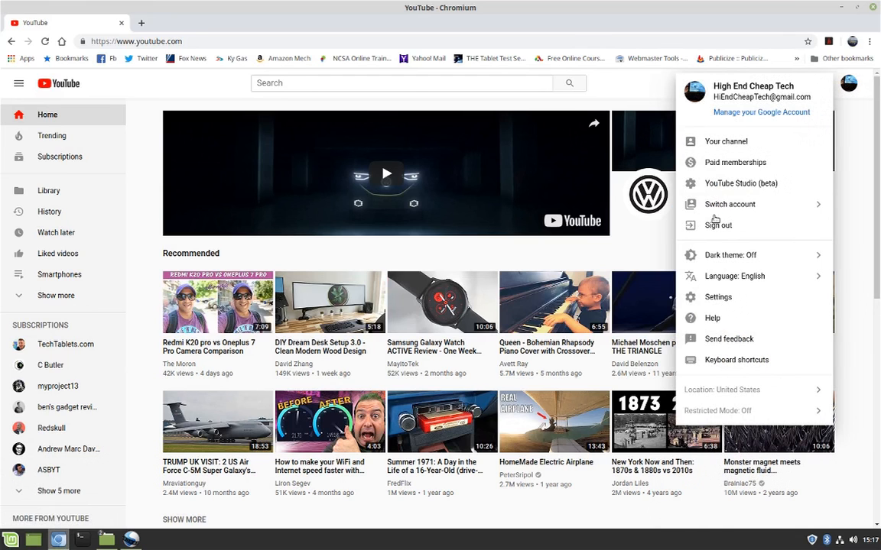
Choose 'Your channel' from the YouTube account menu
click(725, 140)
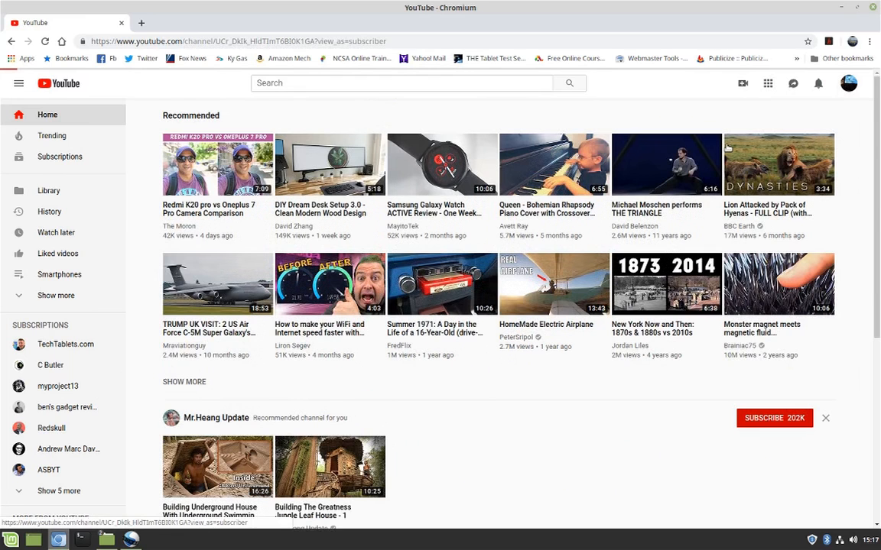
mouse_move(778, 164)
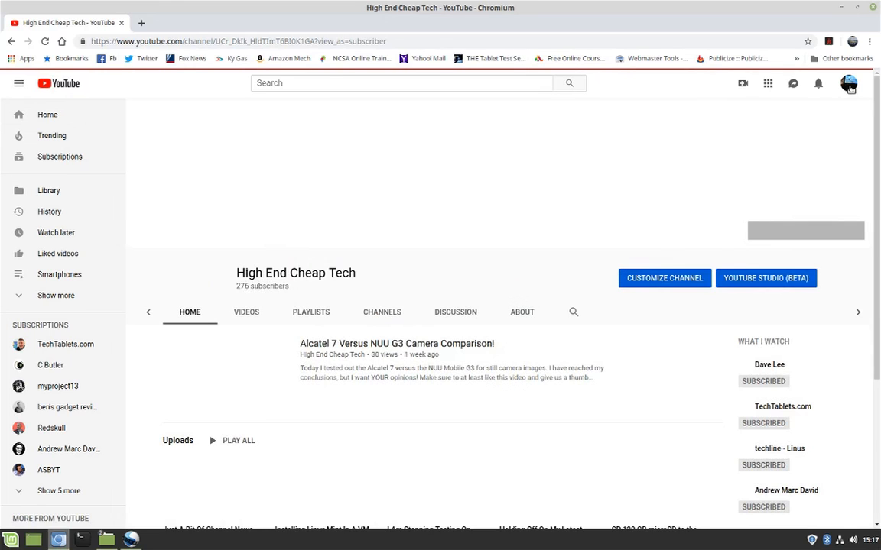
Finish viewing the YouTube channel page and clear Chromium off the Lake-wallpaper desktop
click(397, 344)
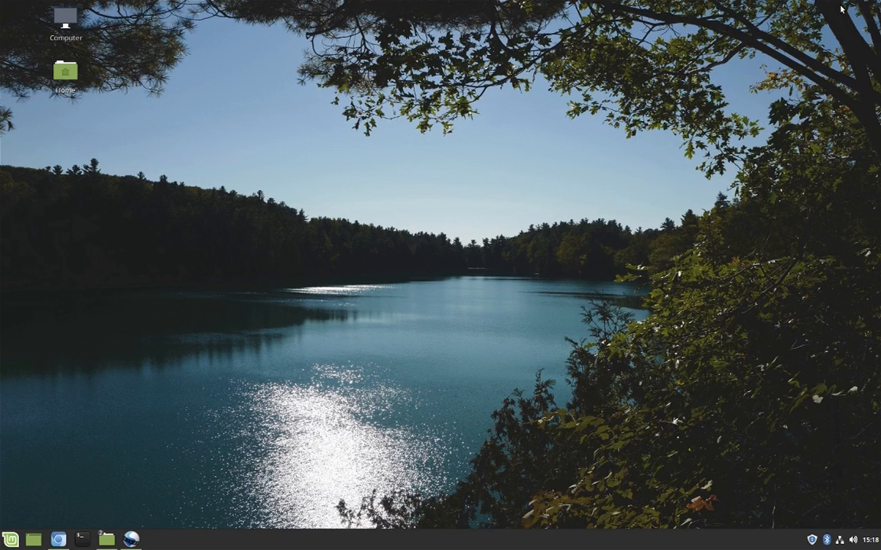
mouse_move(768, 4)
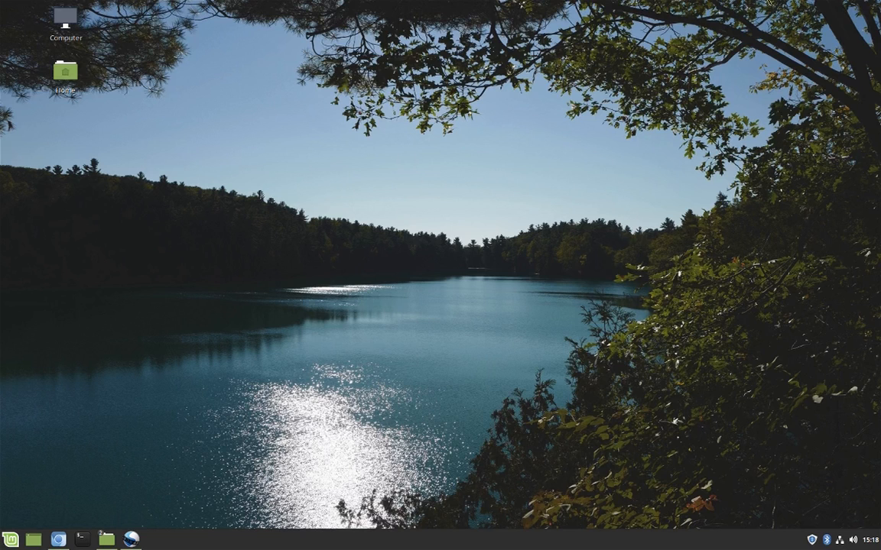
mouse_move(812, 345)
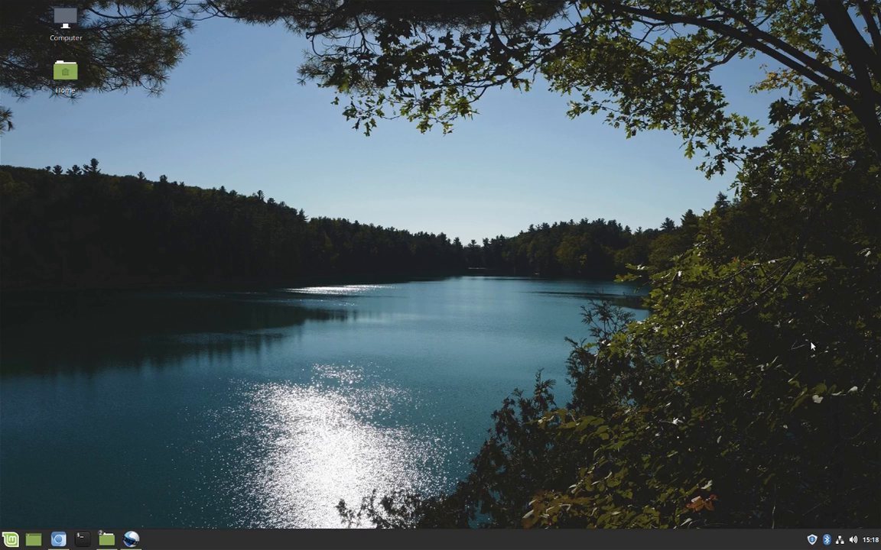